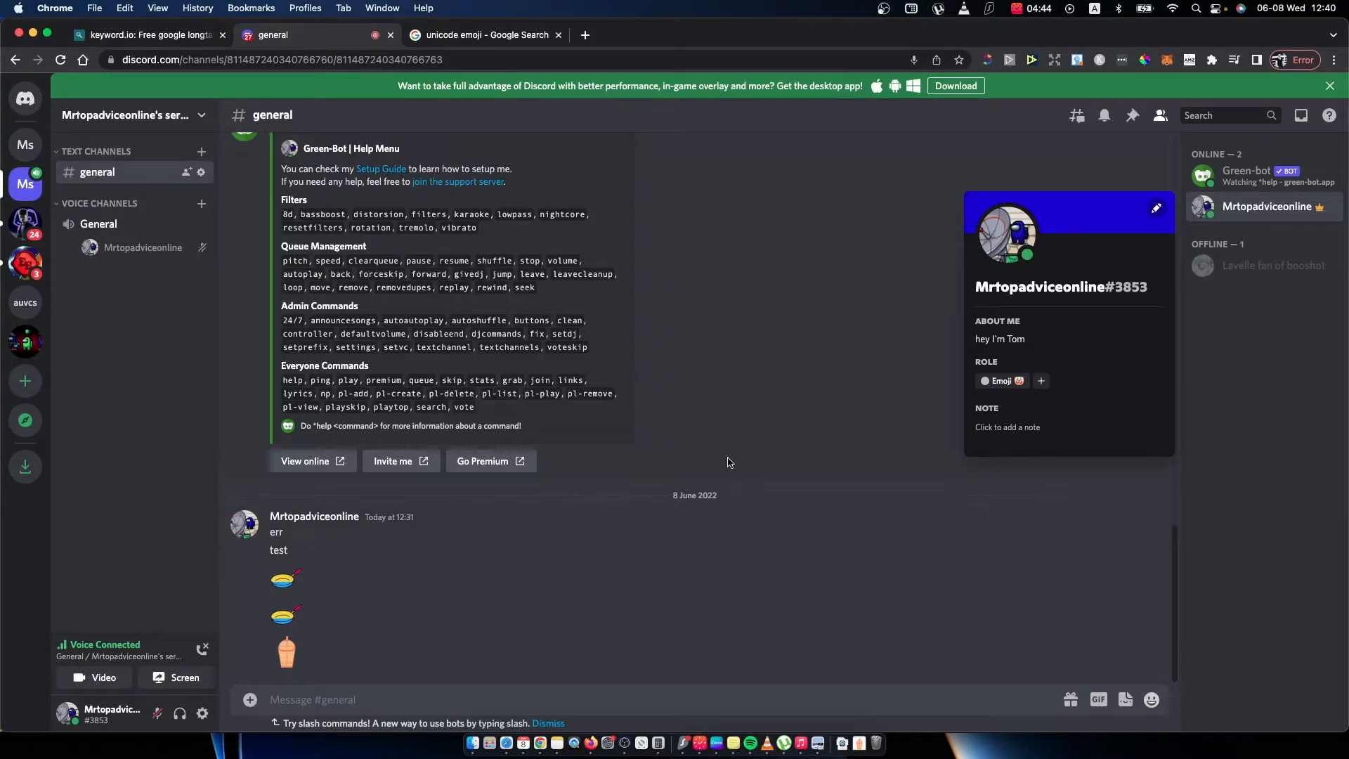
mouse_move(918, 450)
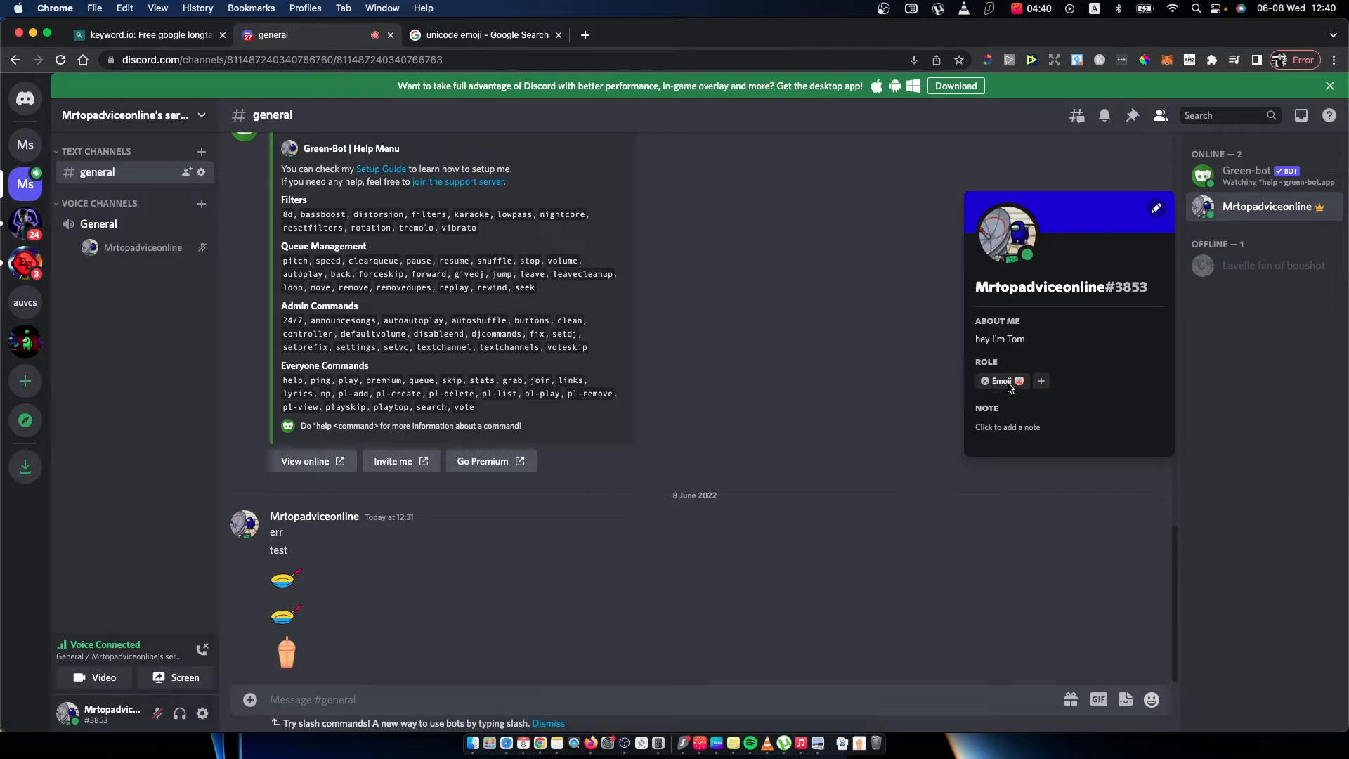
mouse_move(1030, 400)
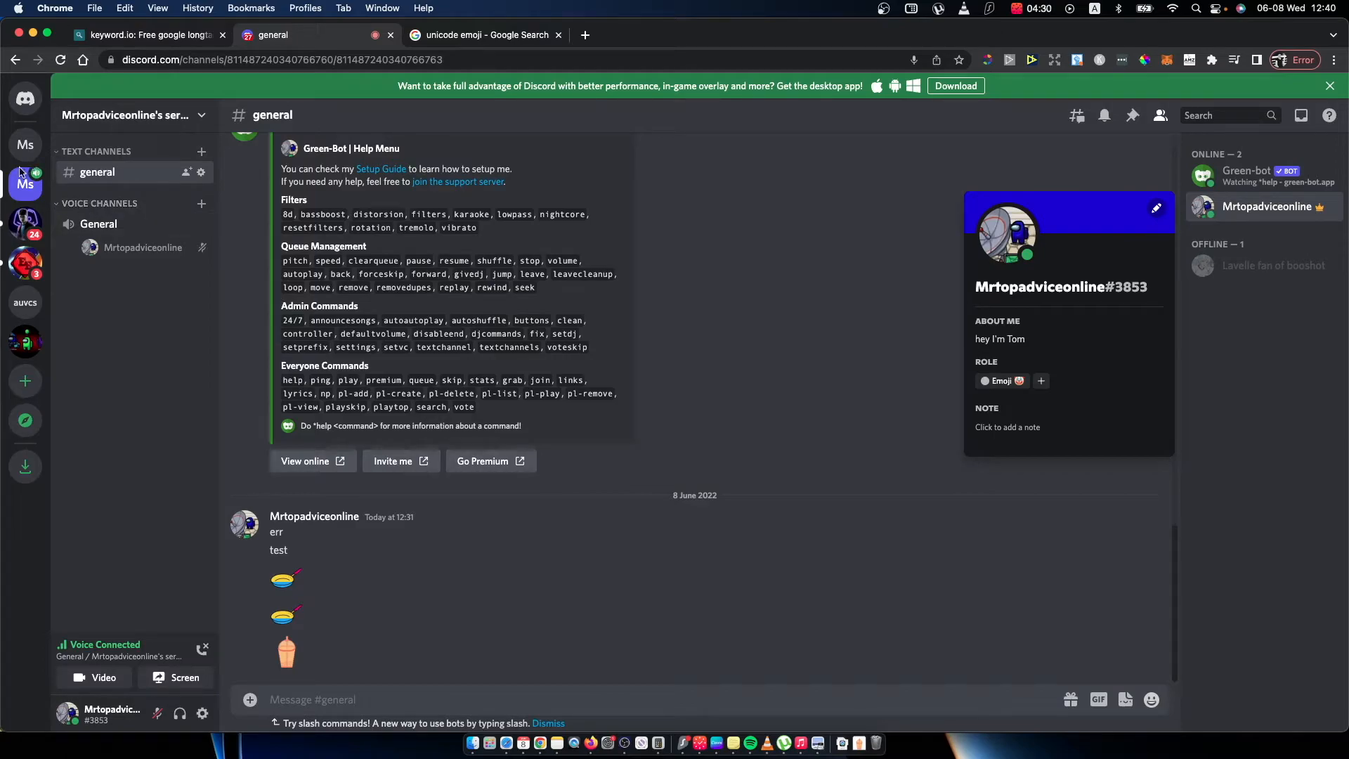
mouse_move(201, 173)
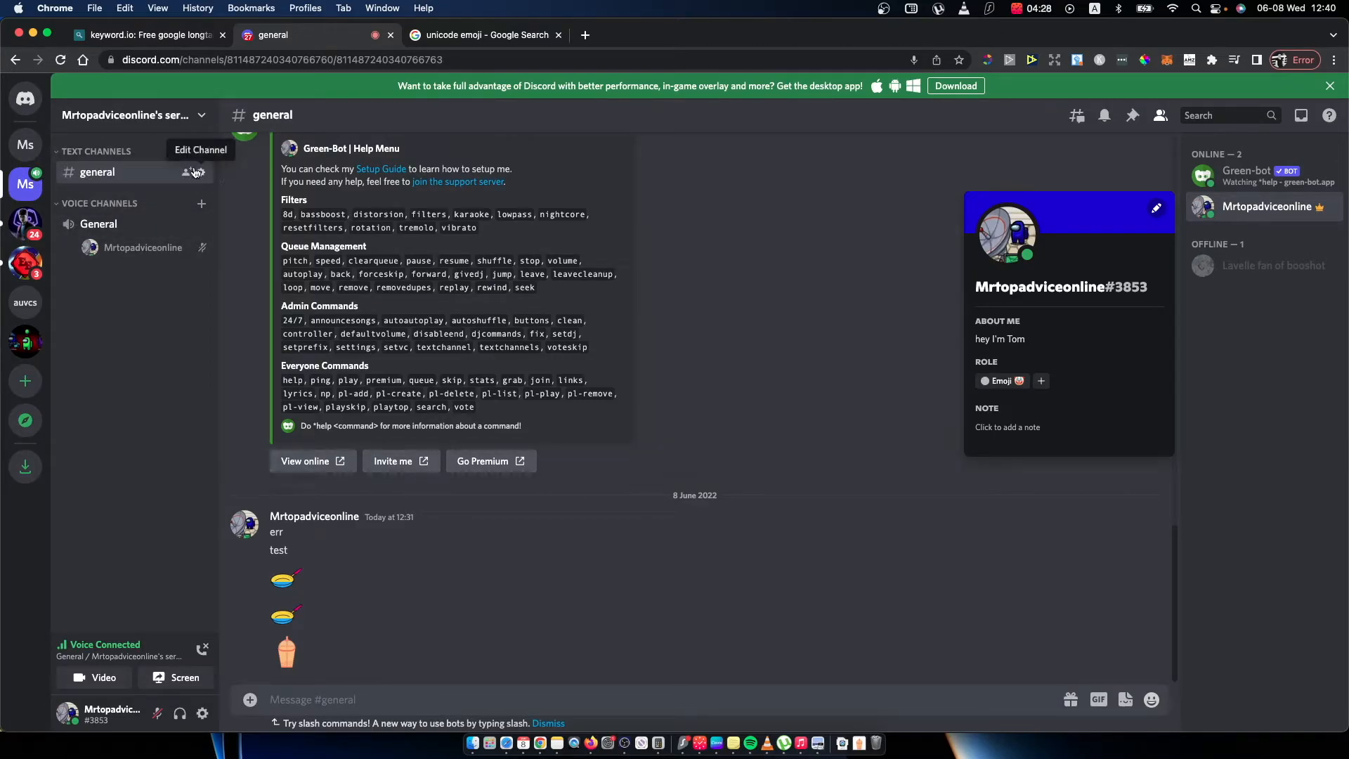
mouse_move(200, 122)
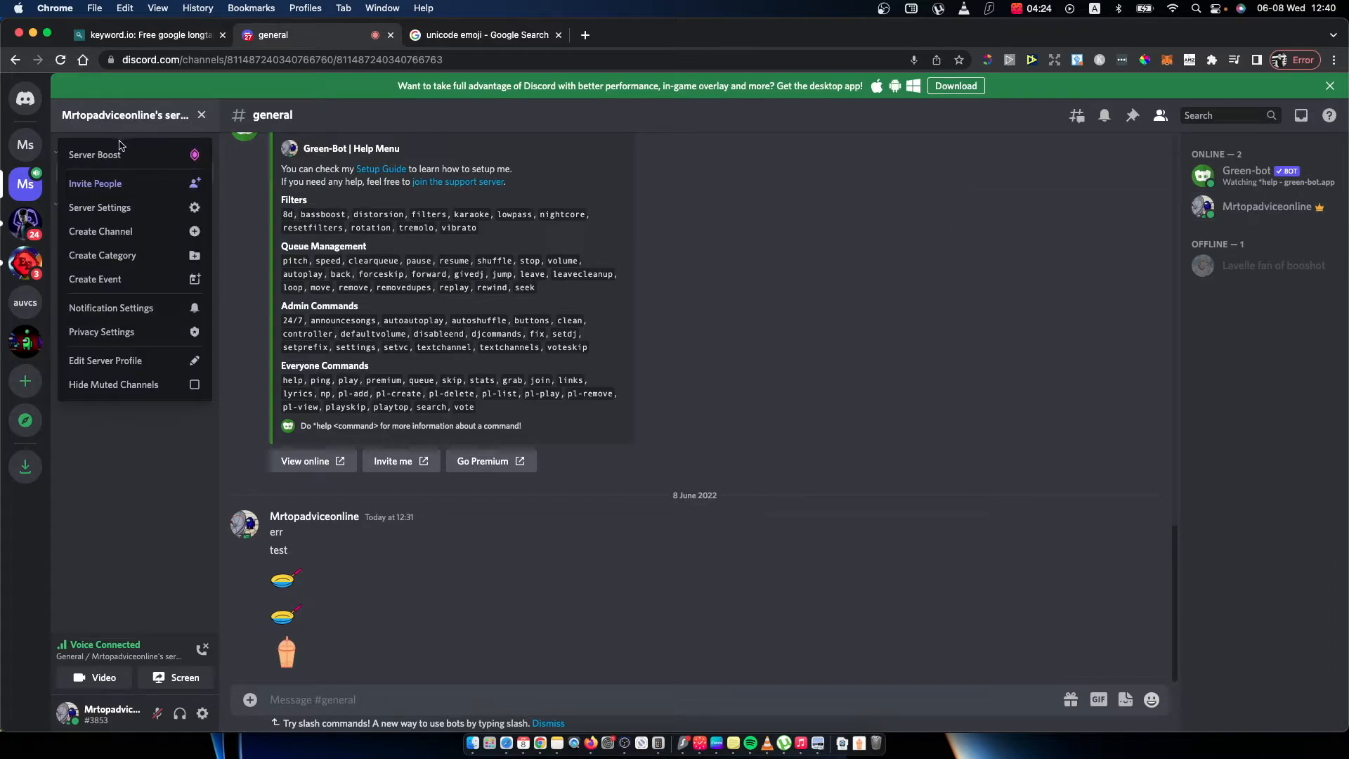
Open Server Settings from the server dropdown and go to the Roles page
left_click(100, 207)
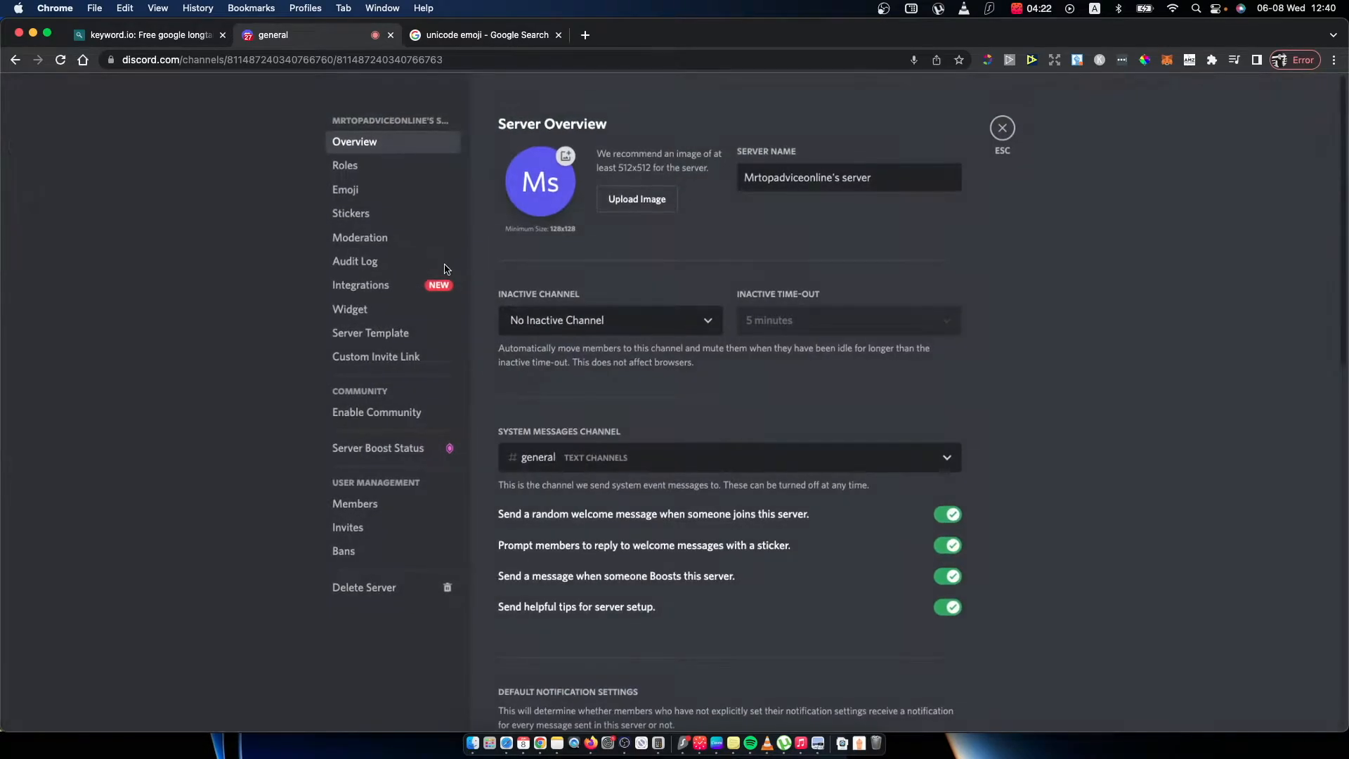
left_click(345, 165)
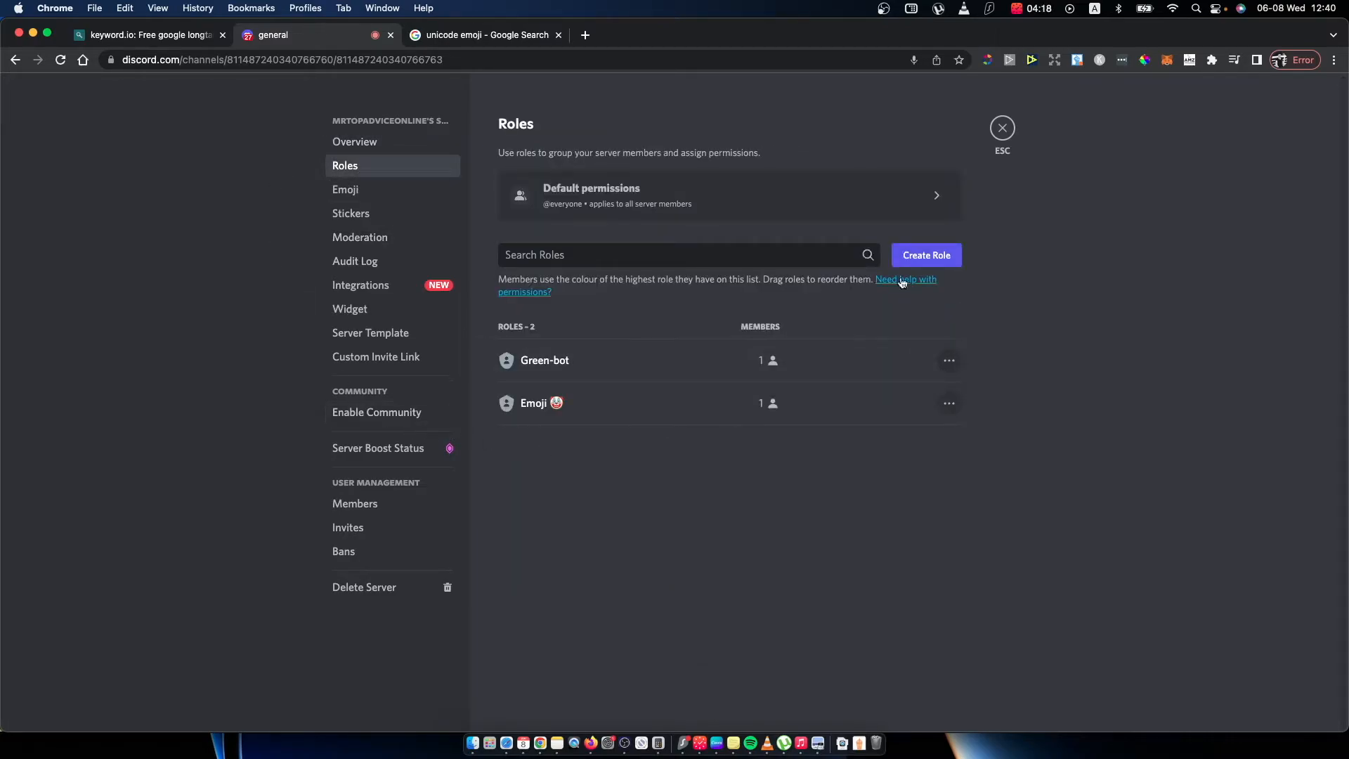
Add a role named 'Test' and open Unicode's Full Emoji List from the Google results
left_click(926, 255)
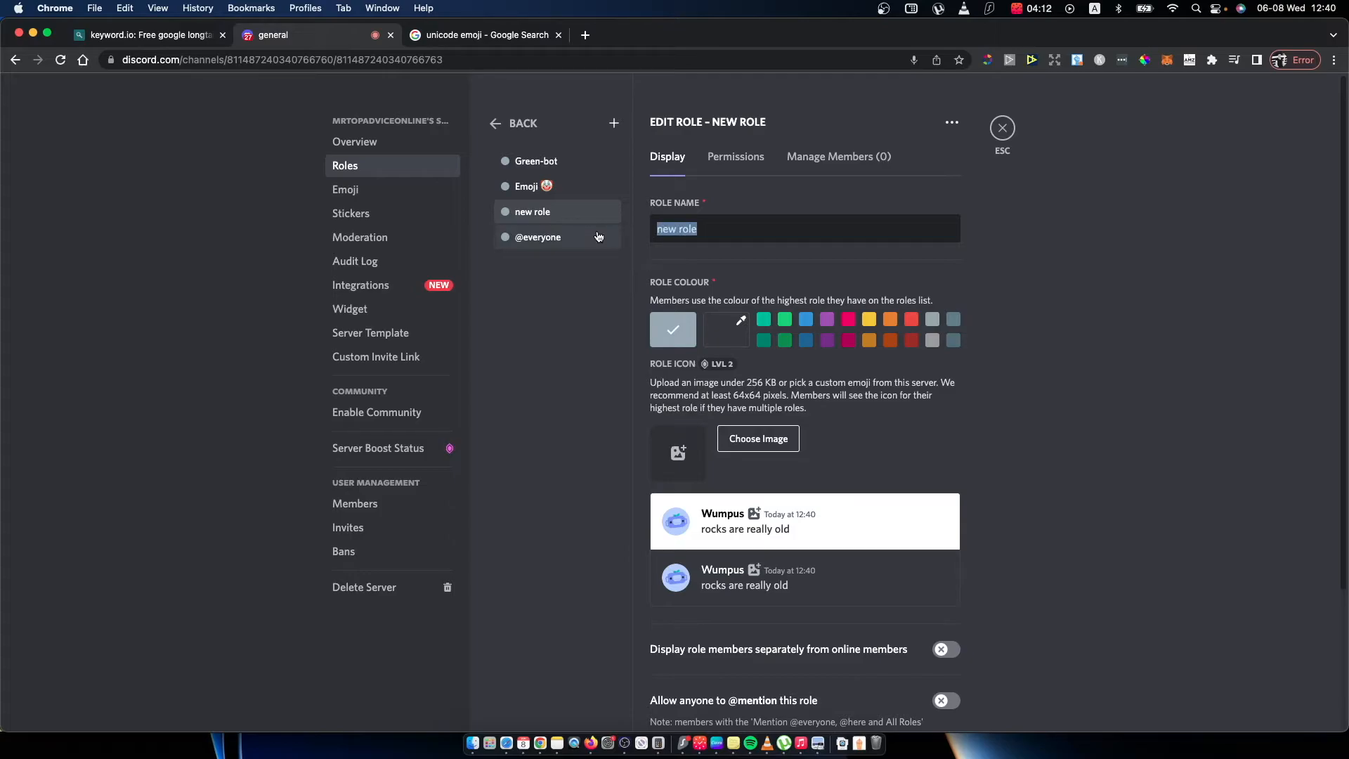
type("Test")
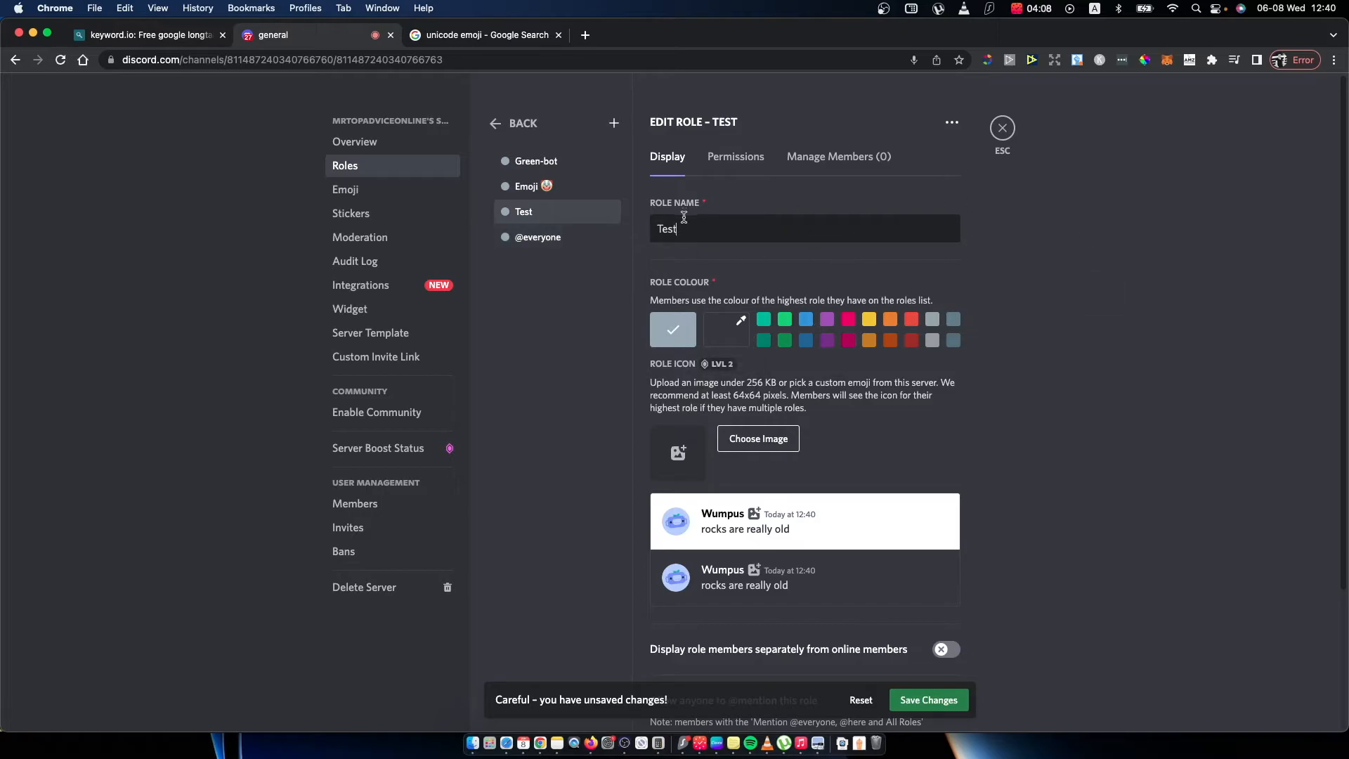
left_click(484, 35)
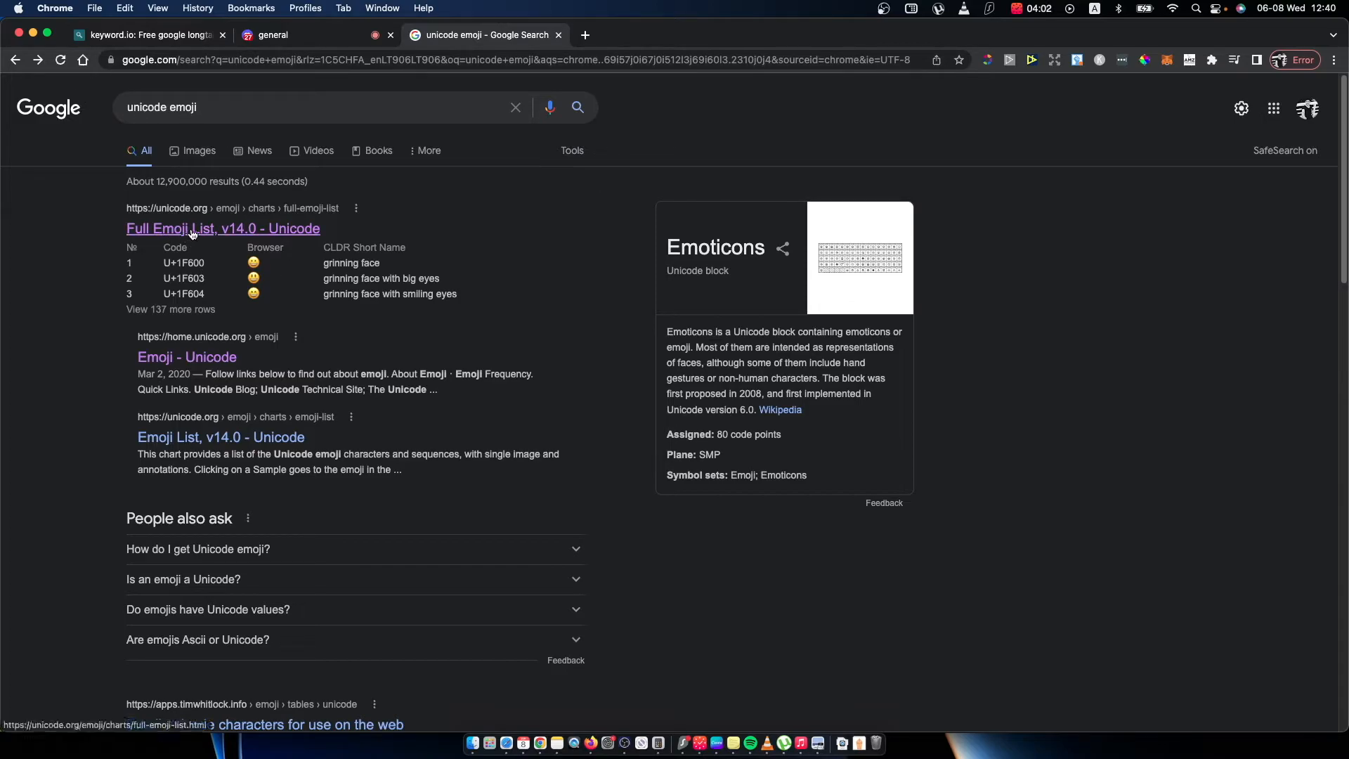
left_click(194, 228)
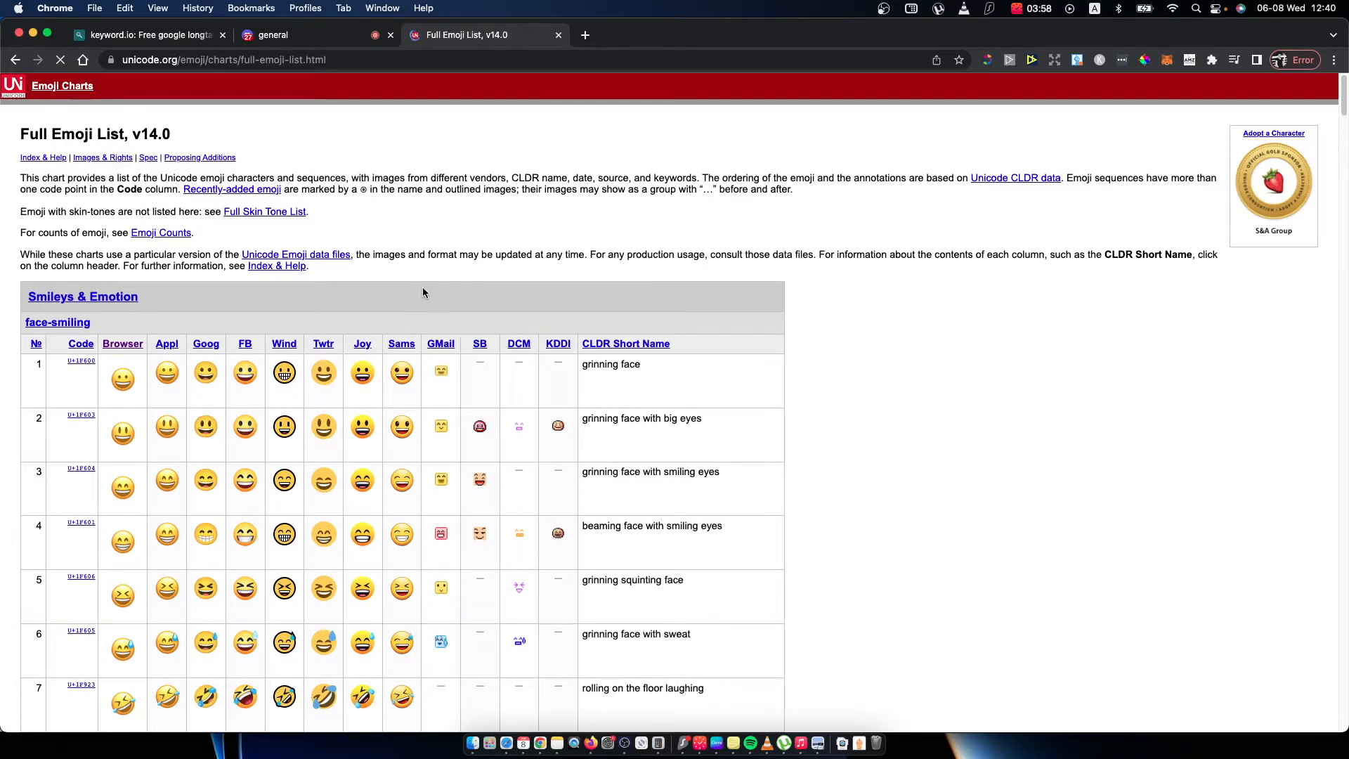
Scroll the Full Emoji List to the person-role section showing the health worker emoji
scroll("down", 3)
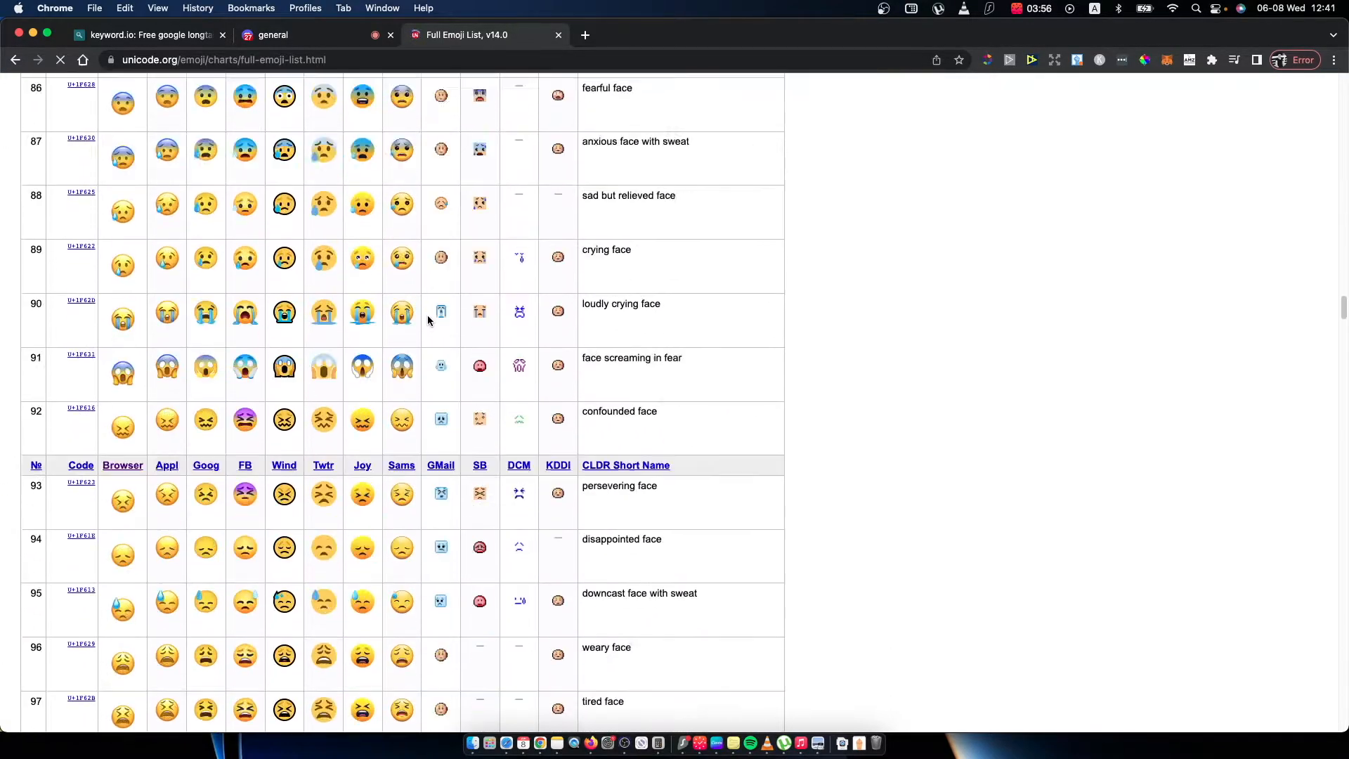
scroll("down", 3)
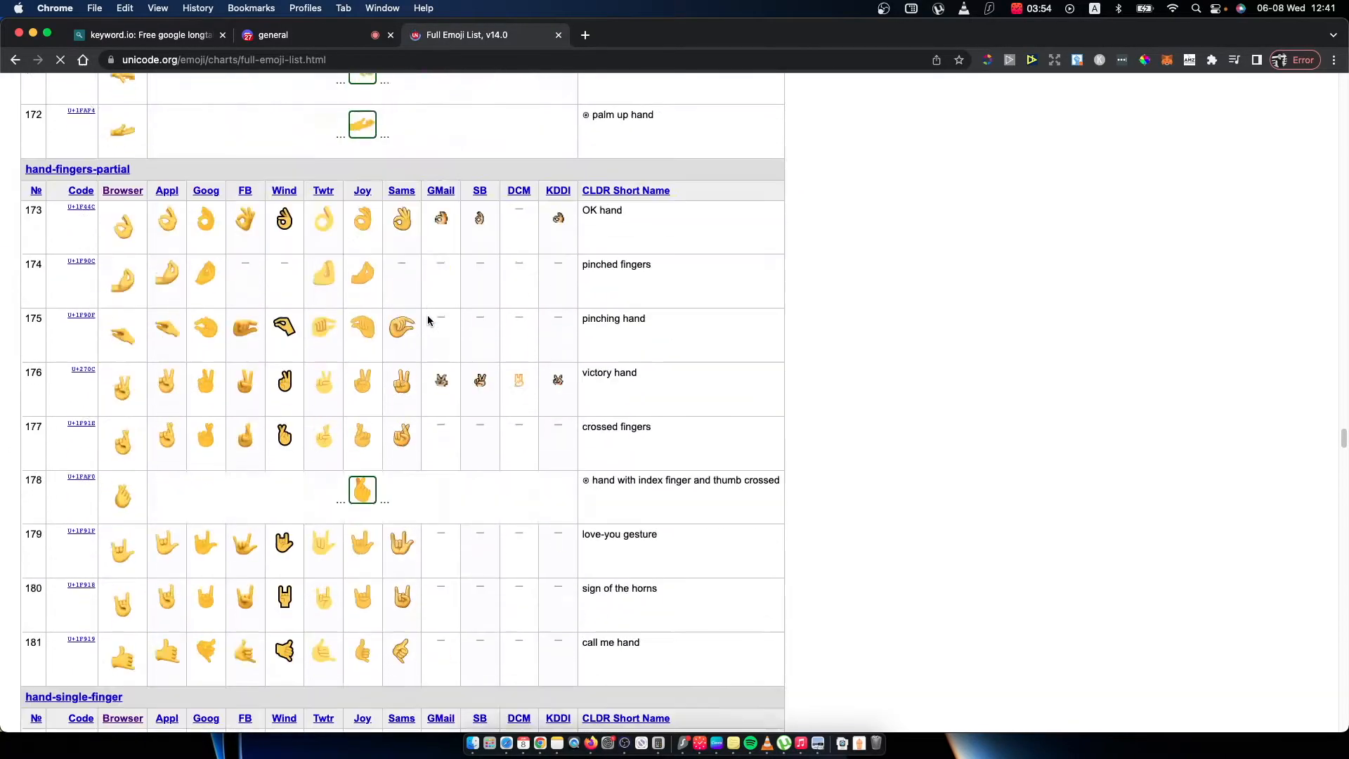
scroll("down", 3)
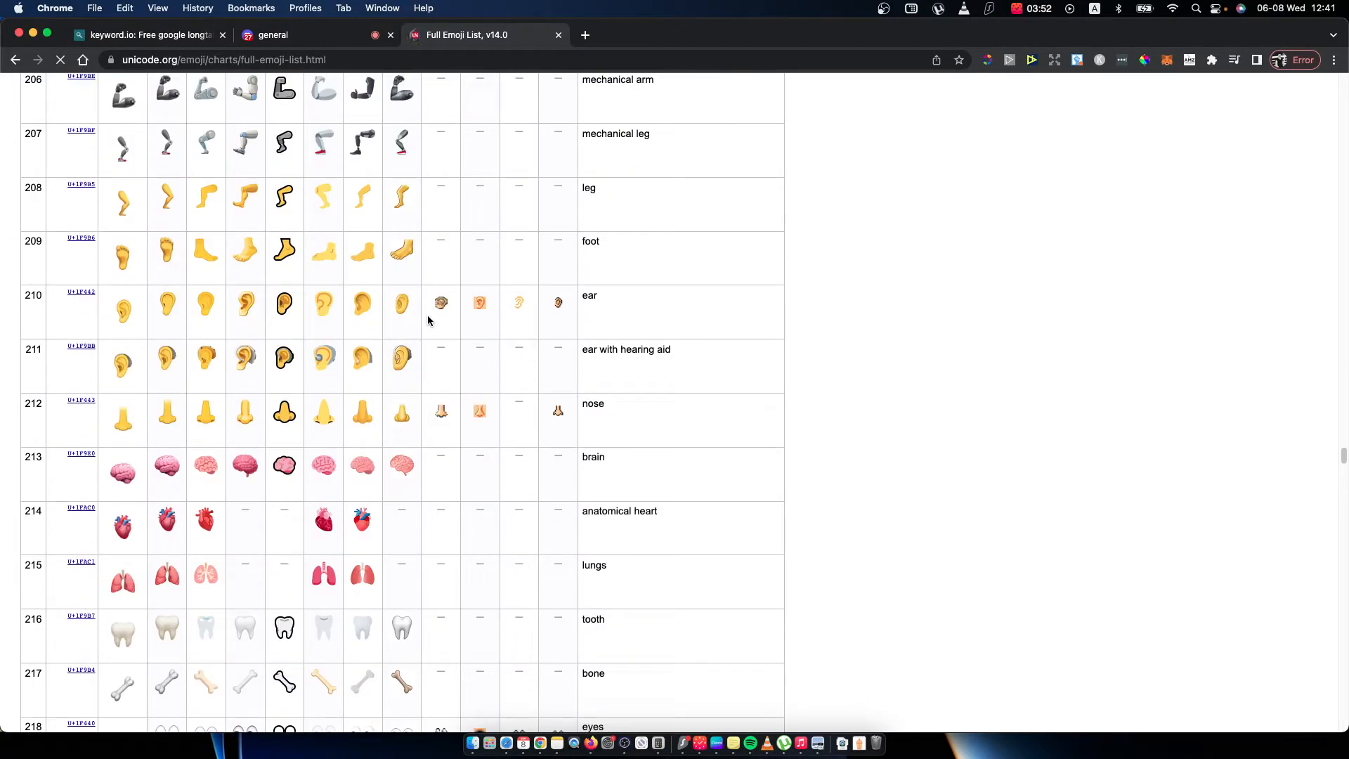
scroll("down", 3)
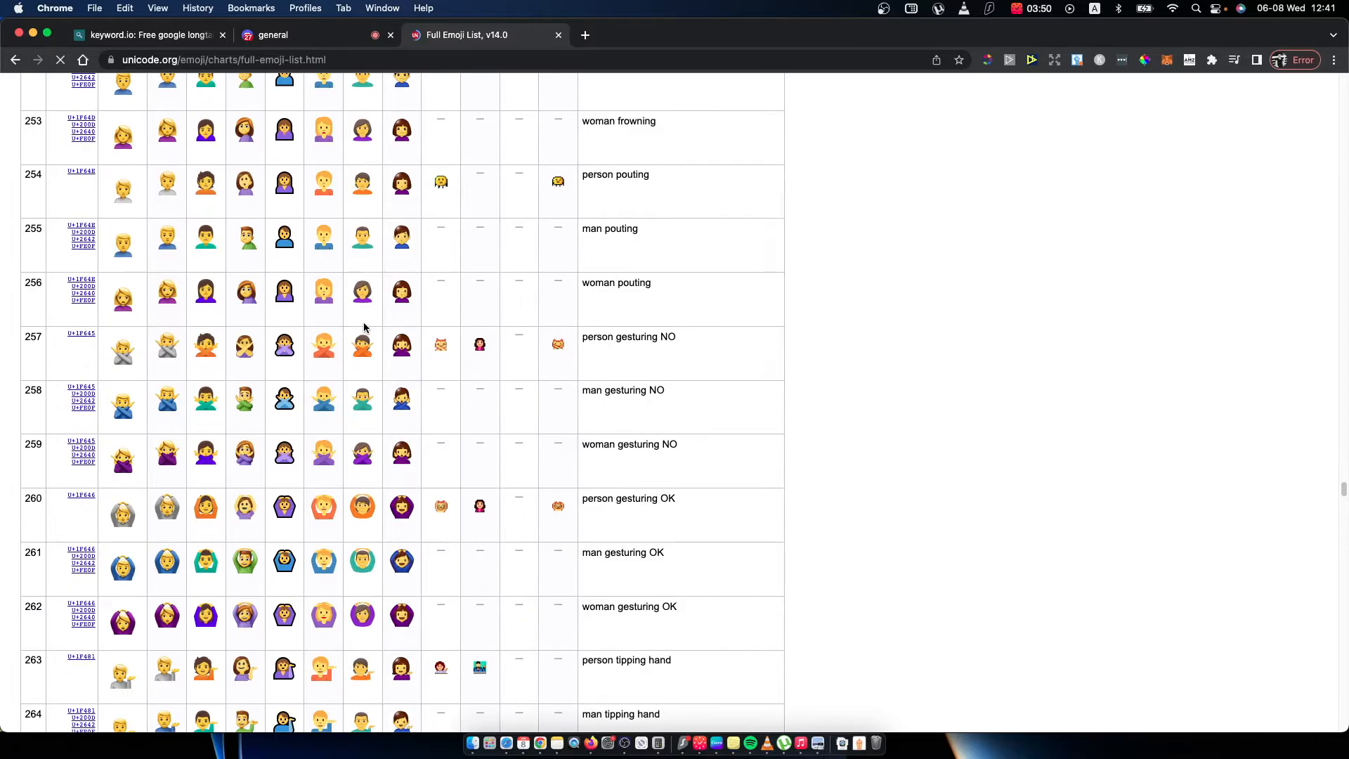
scroll("down", 3)
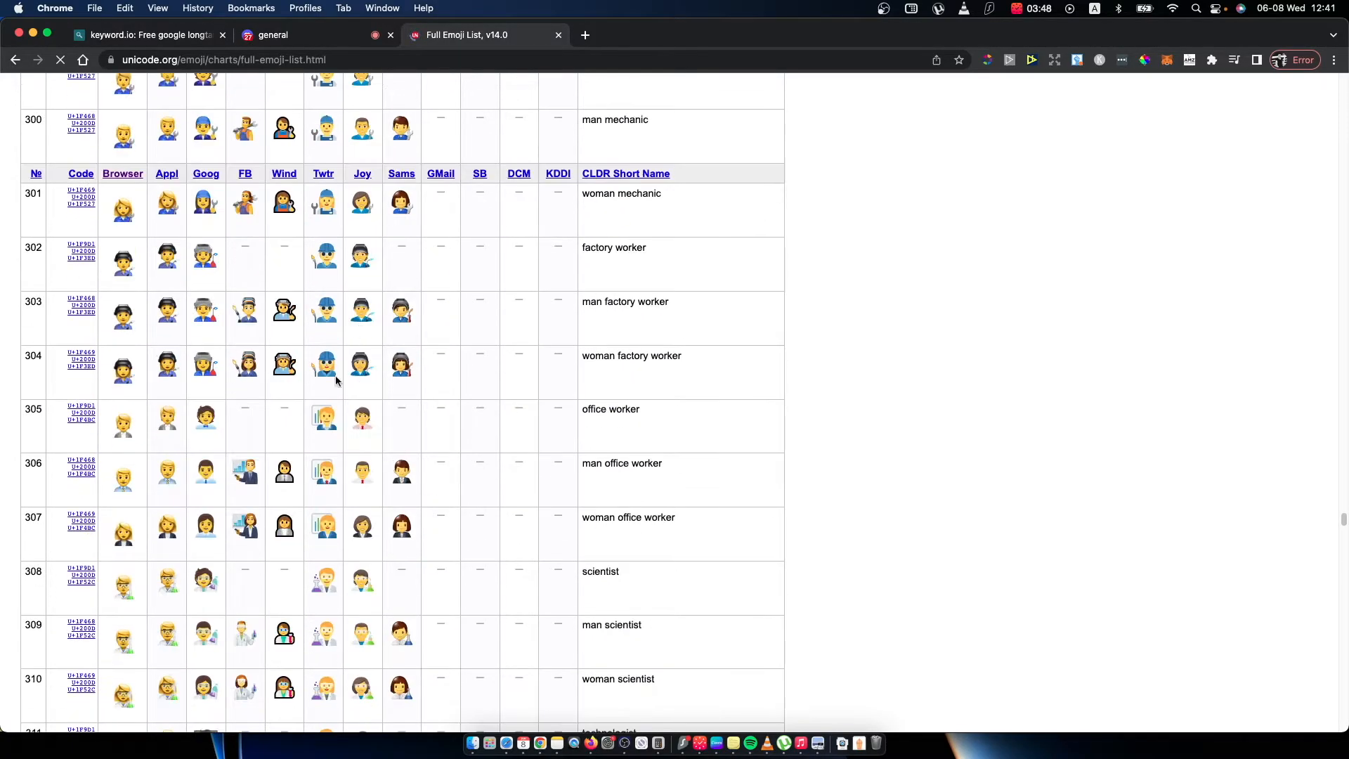
scroll("up", 3)
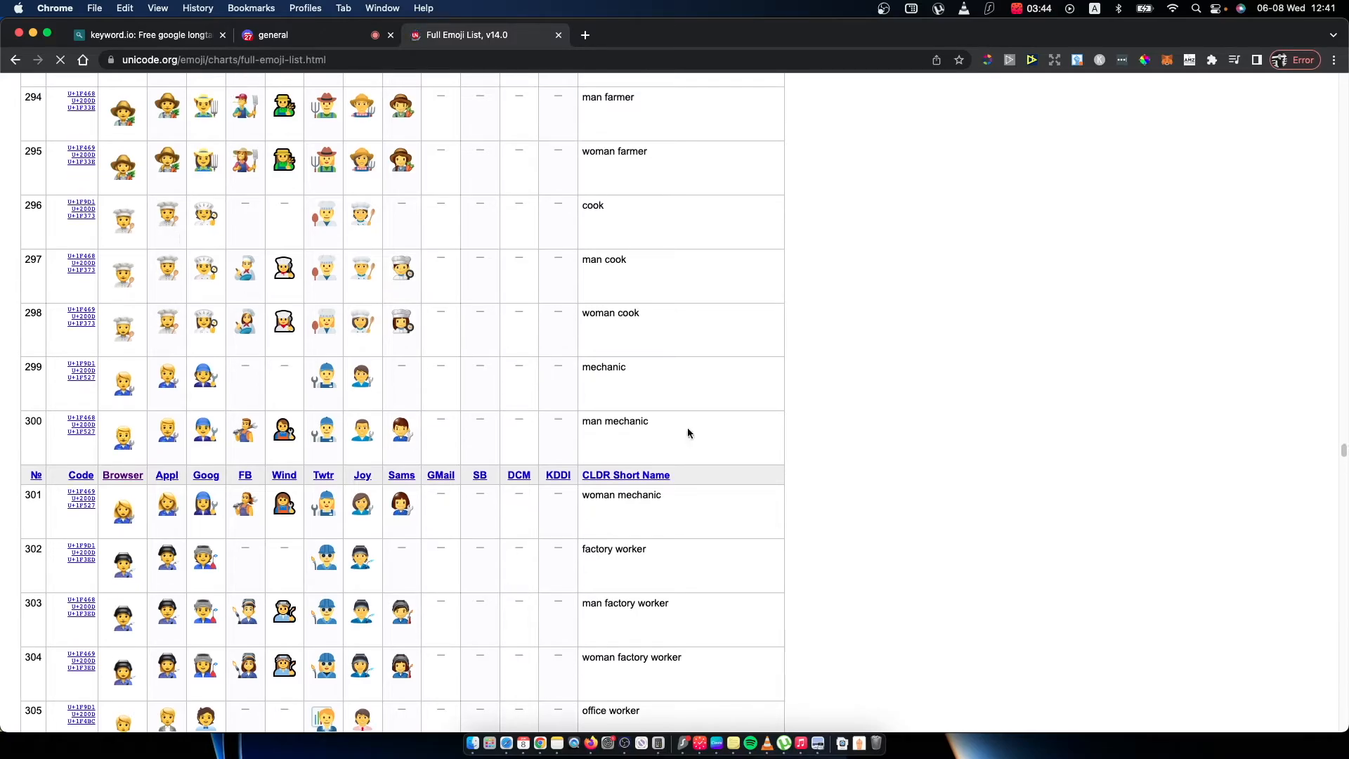
scroll("up", 3)
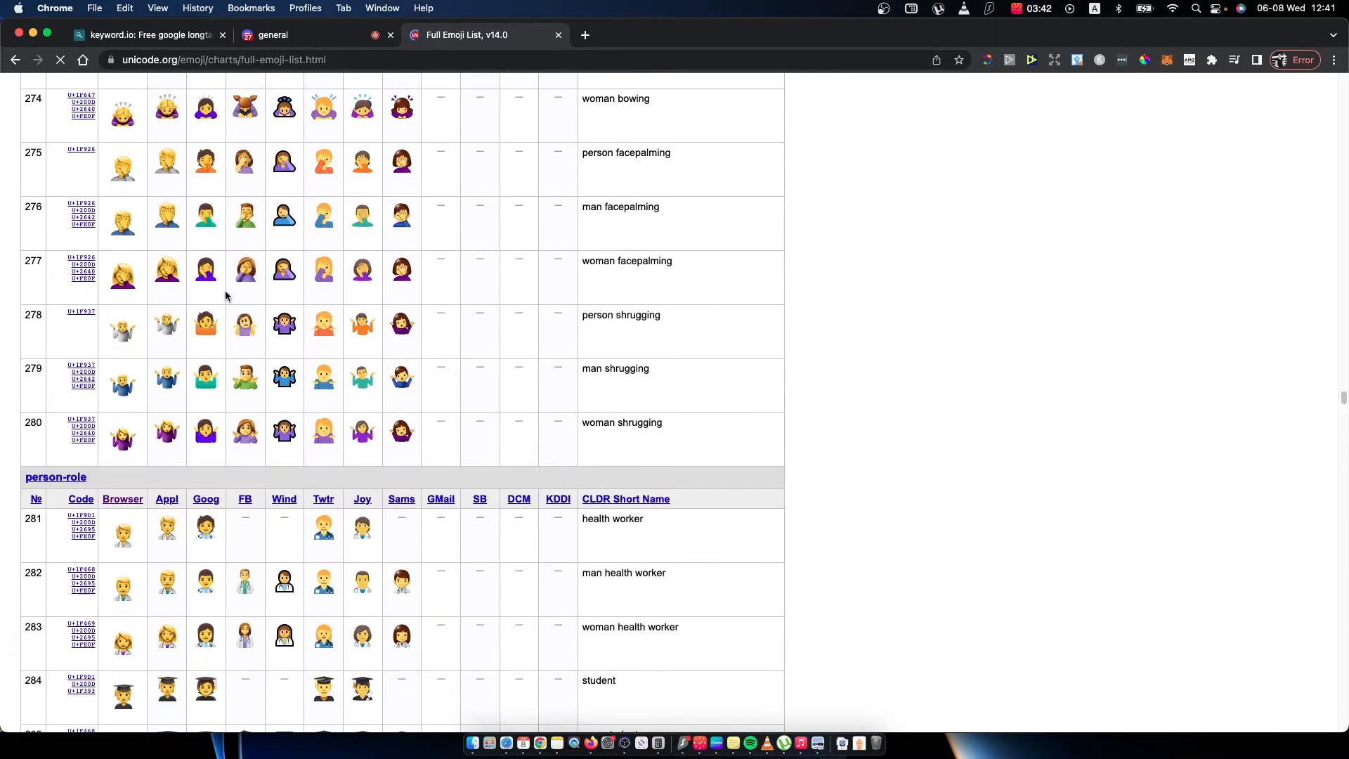
mouse_move(122, 499)
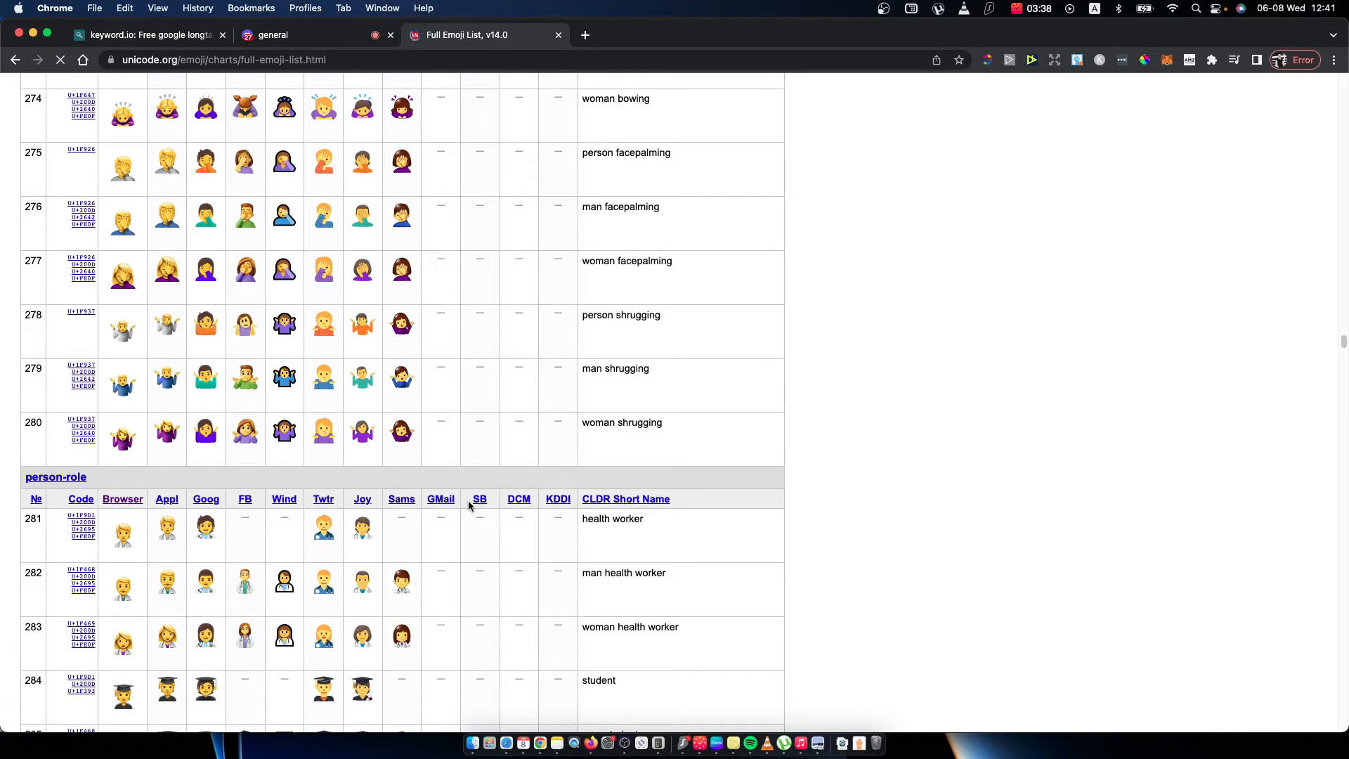
scroll("down", 3)
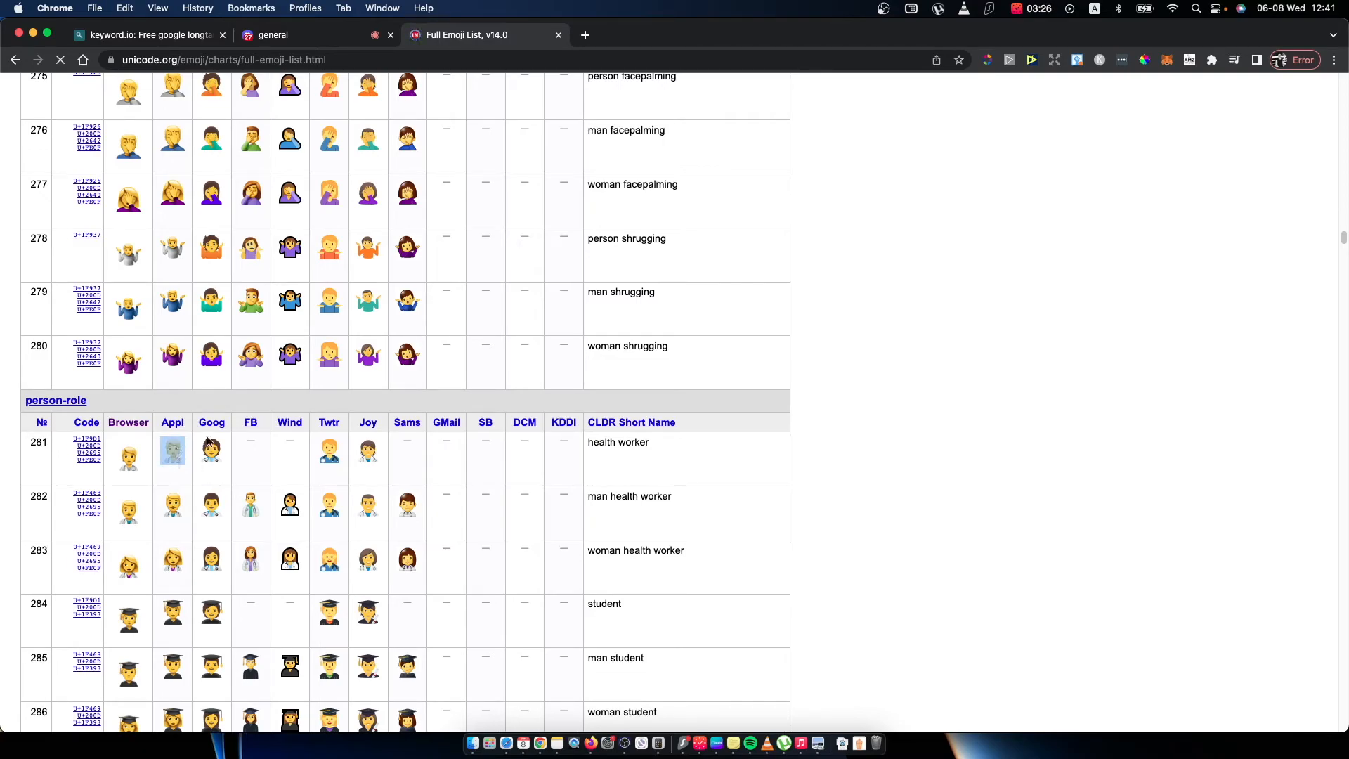
Rename the role to 'Test 🧑', save, and view its Manage Members tab
left_click(284, 35)
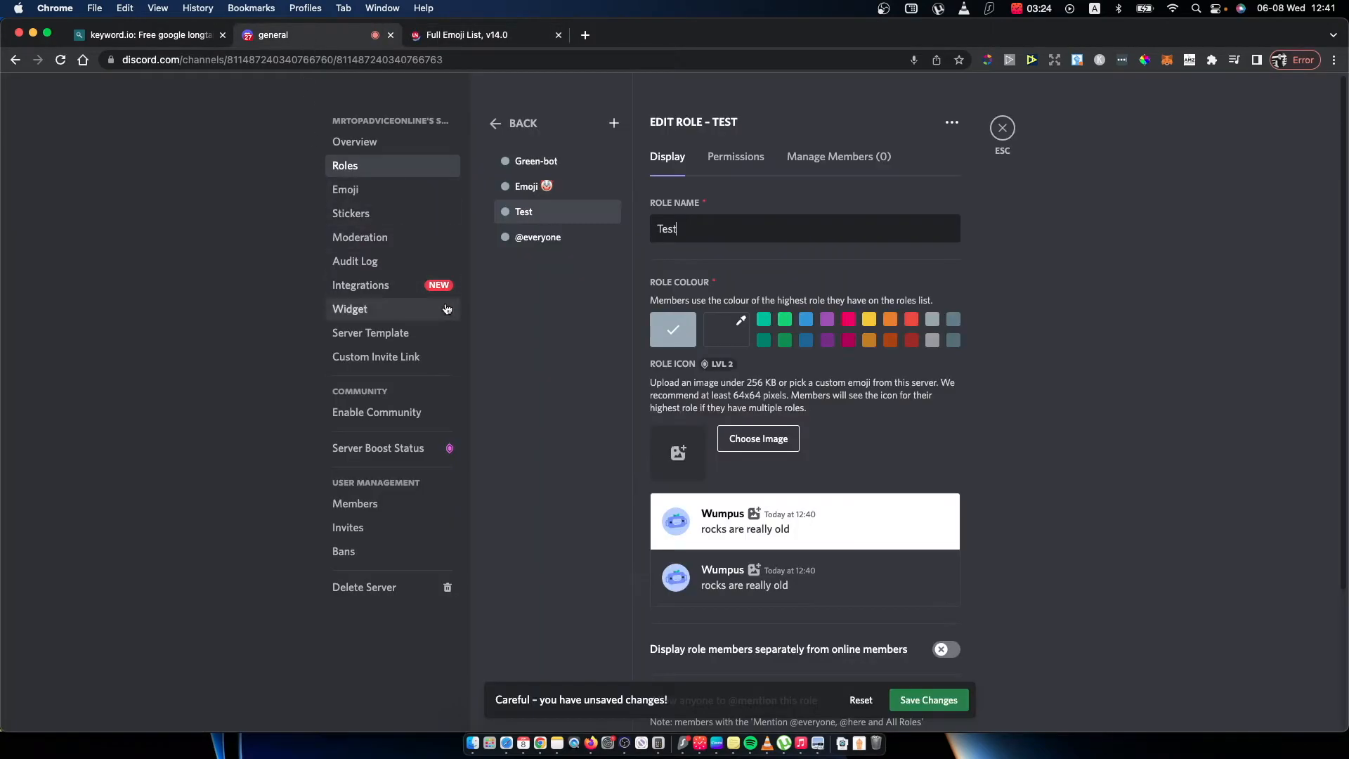
type("🧑")
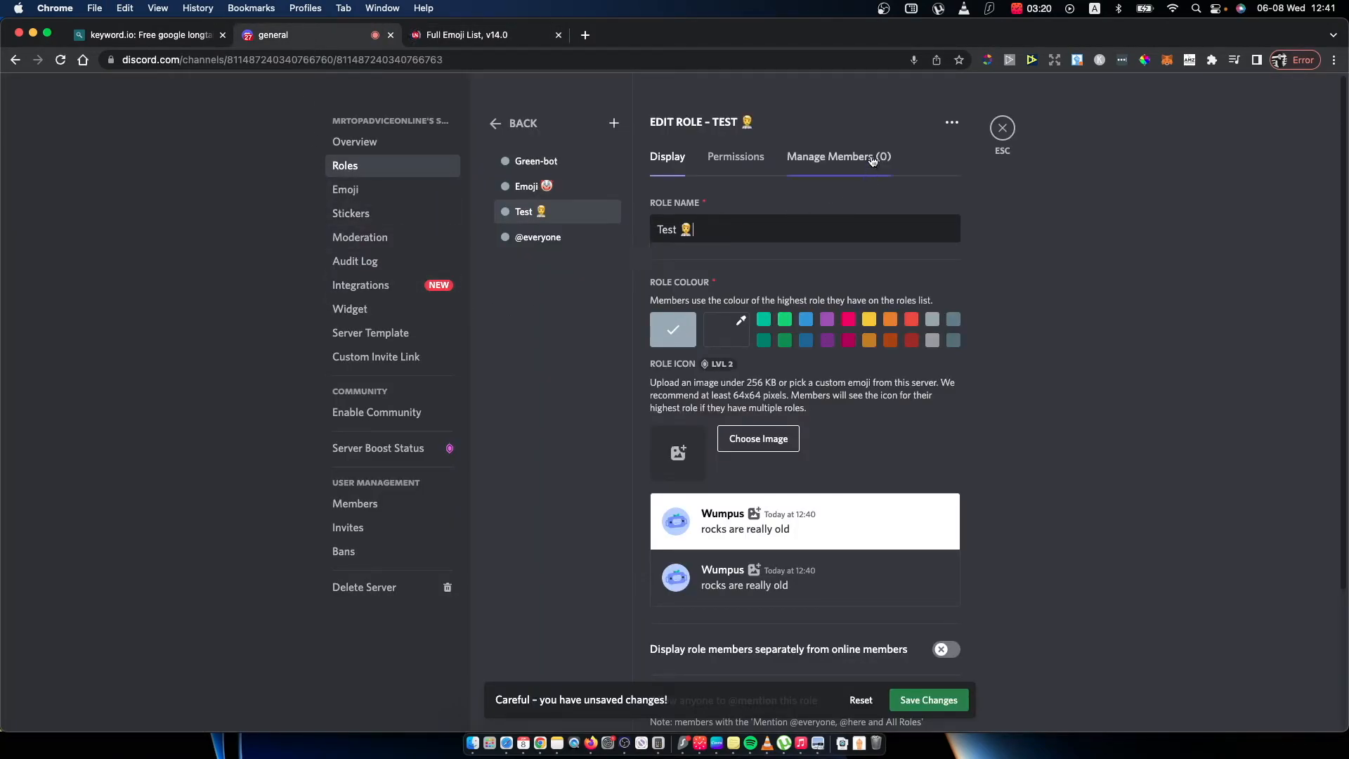
left_click(929, 700)
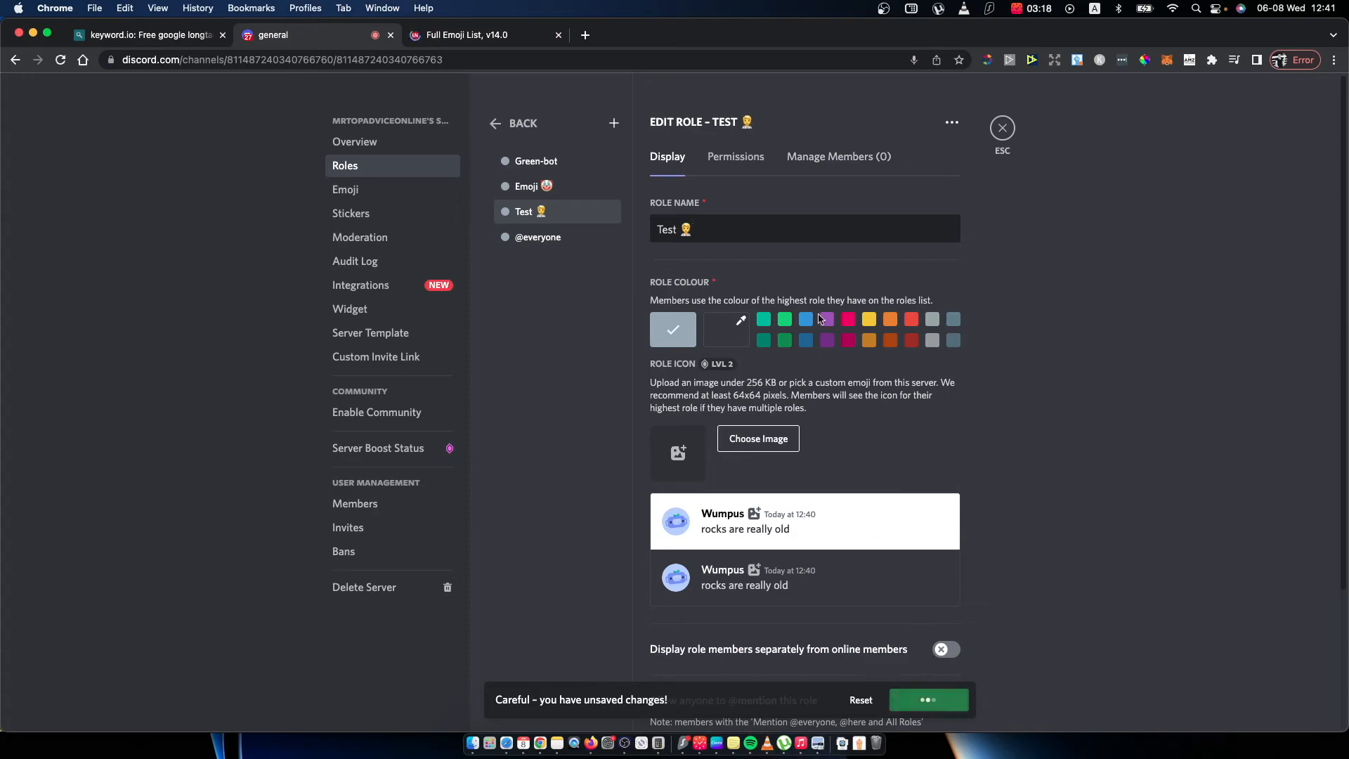
left_click(838, 156)
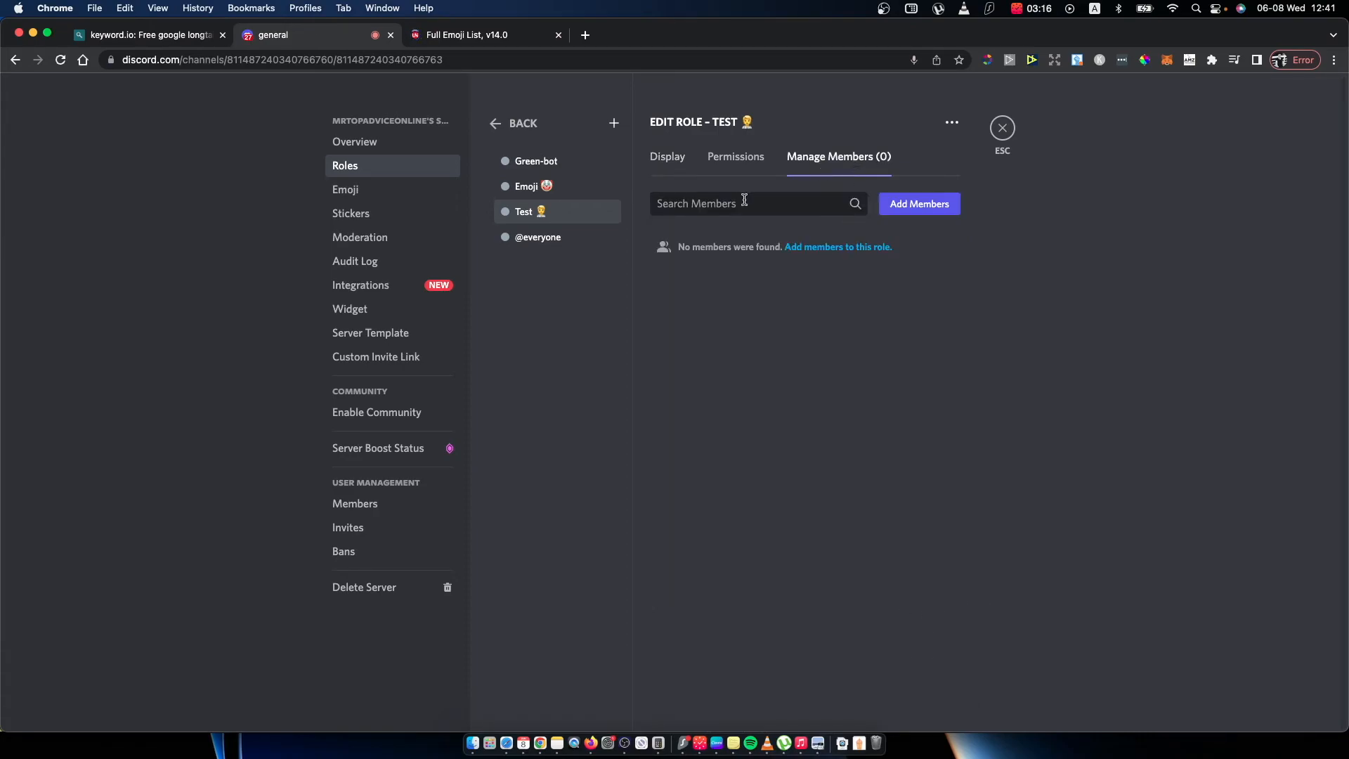
Add Mrtopadviceonline to the Test role and close server settings
left_click(919, 203)
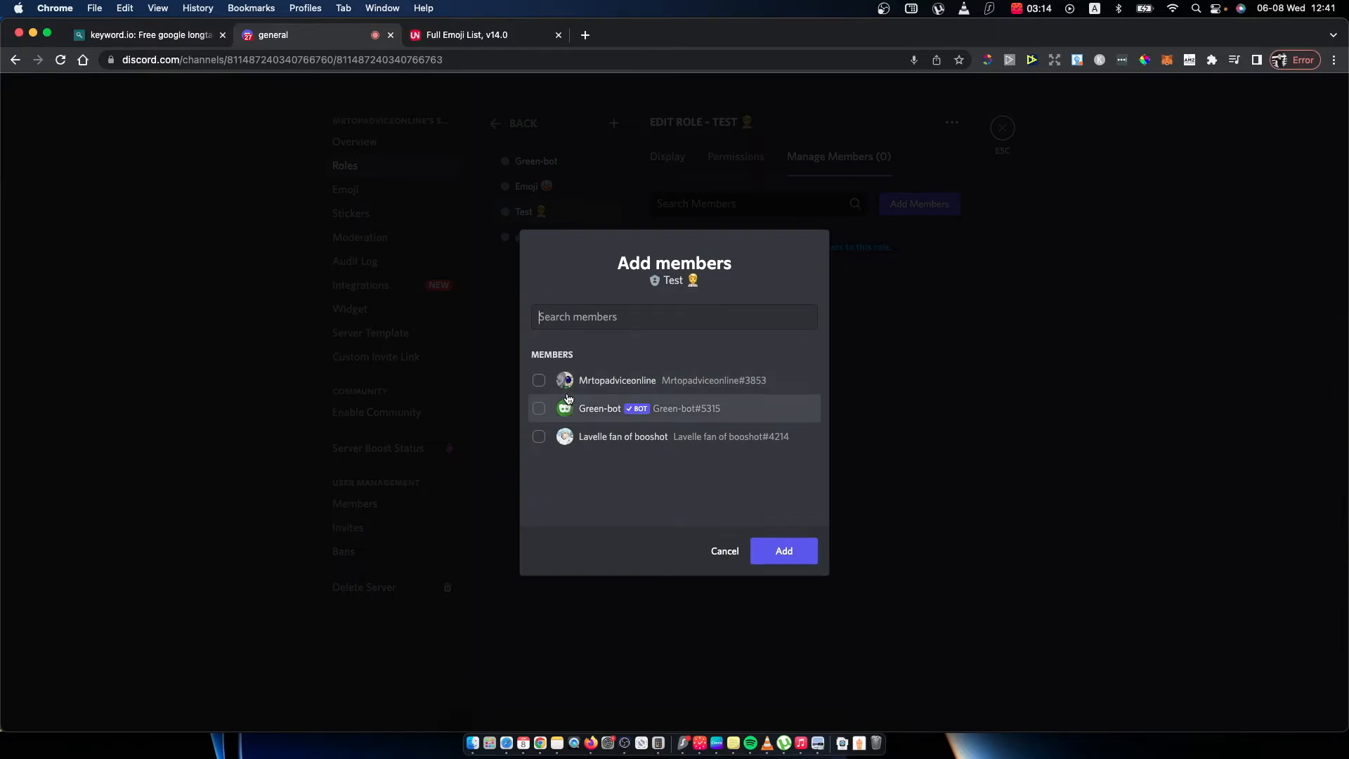
left_click(784, 551)
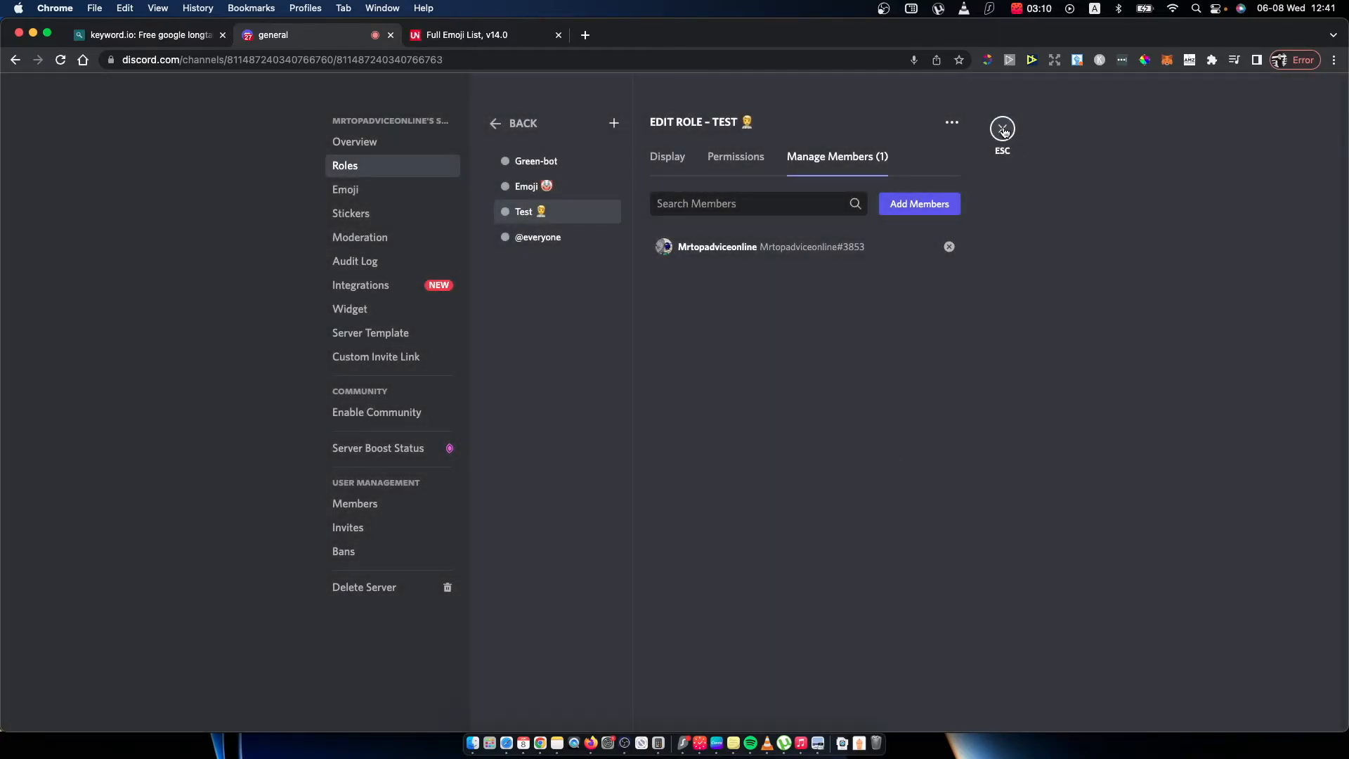
left_click(1003, 131)
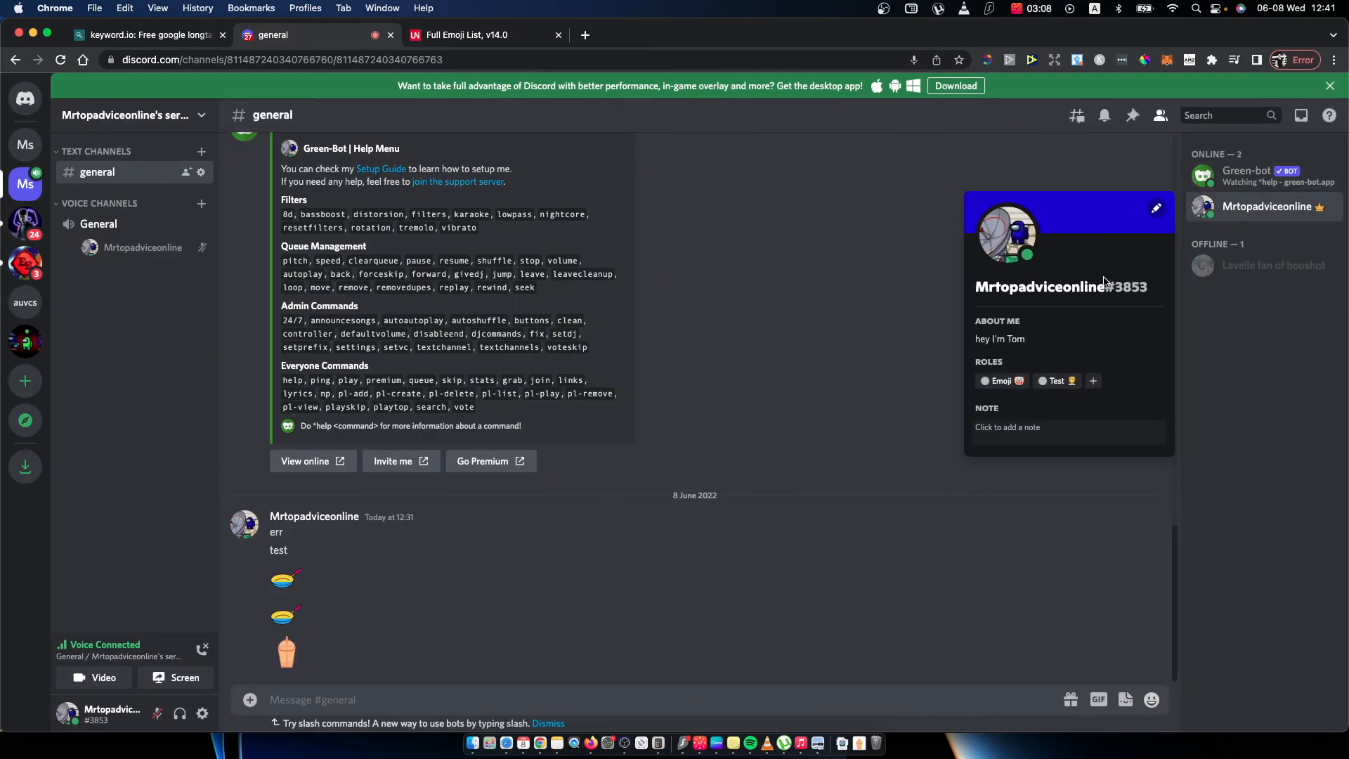
mouse_move(1029, 405)
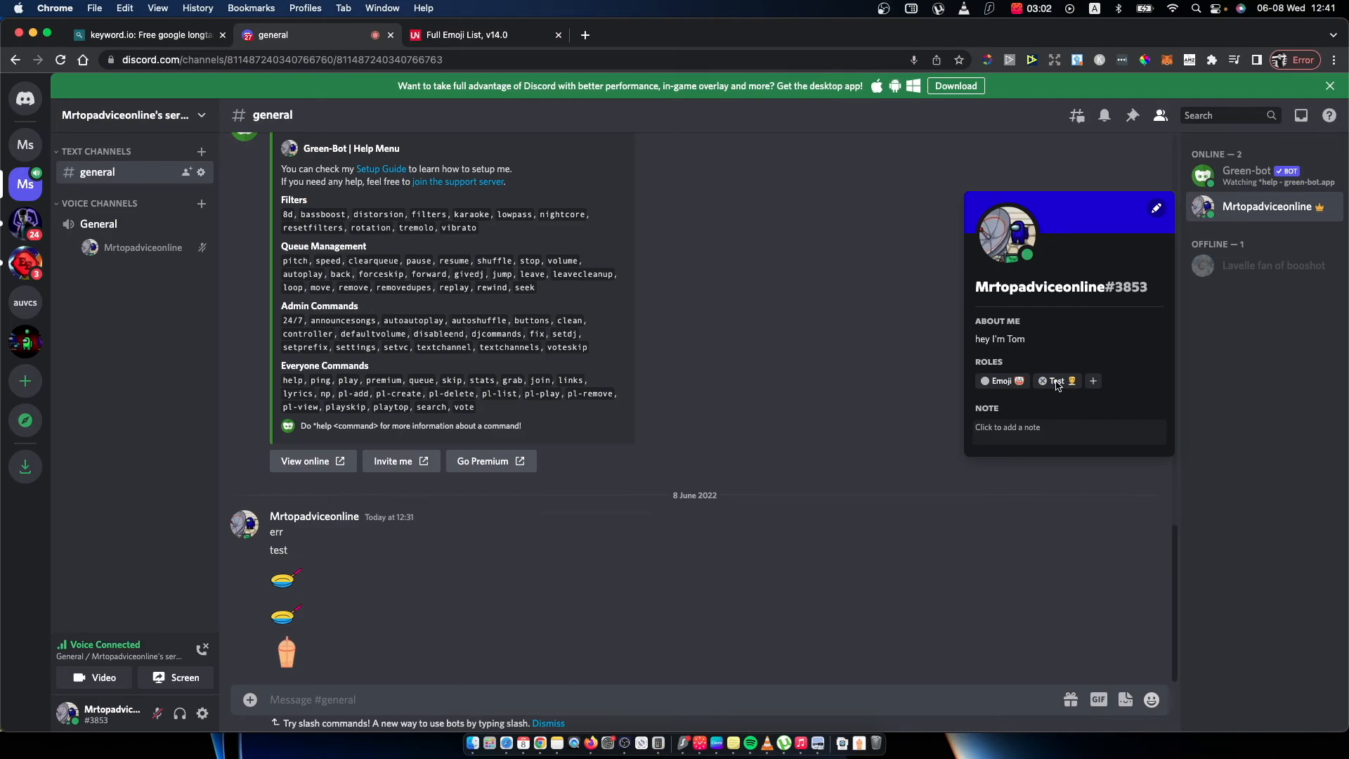
mouse_move(993, 350)
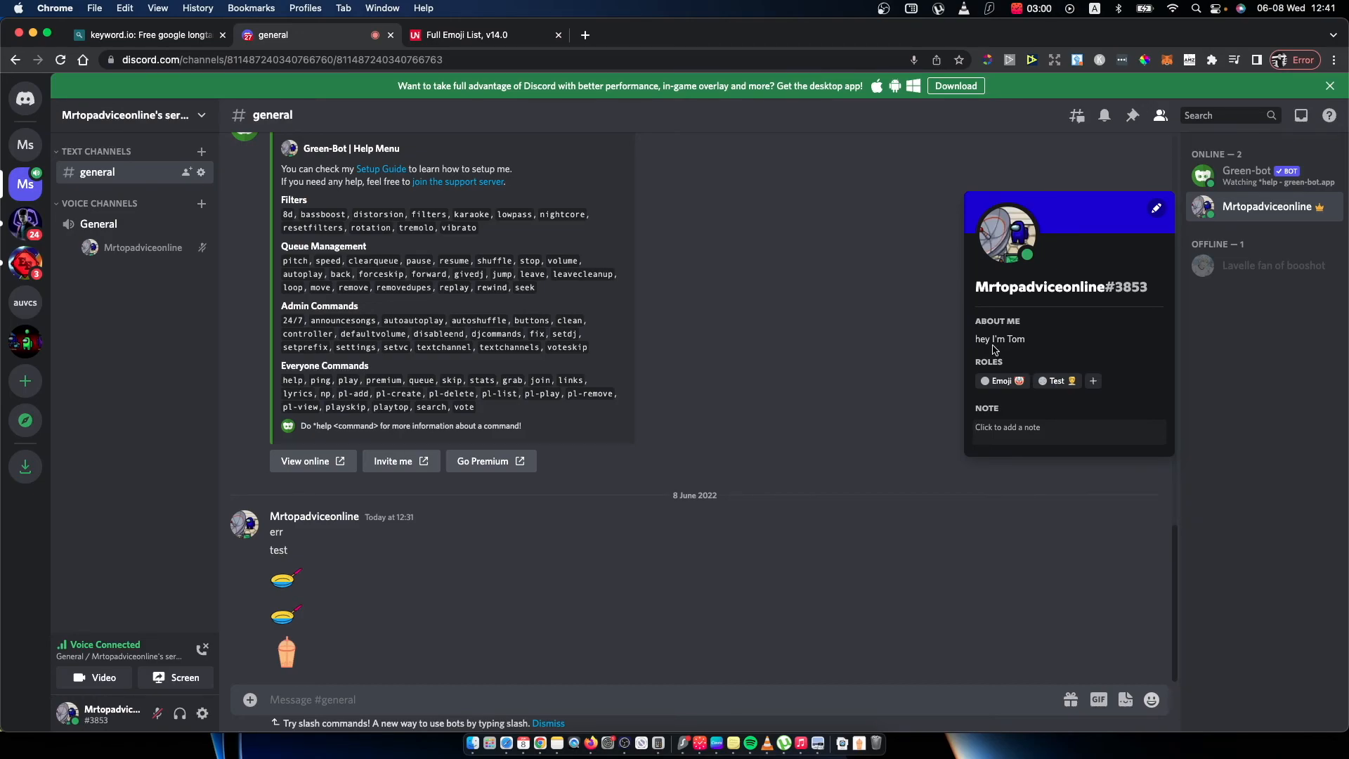